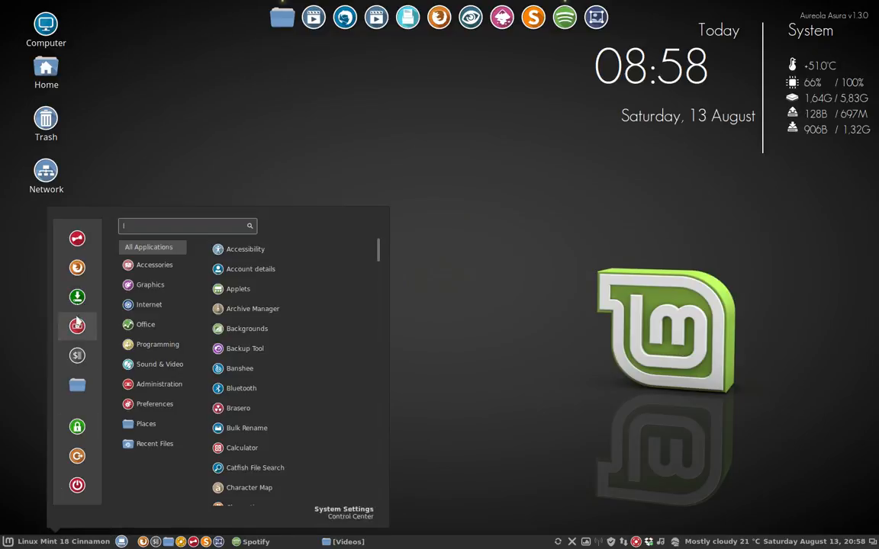
Step: Launch System Settings from the Cinnamon menu to reach the Themes module
click(283, 178)
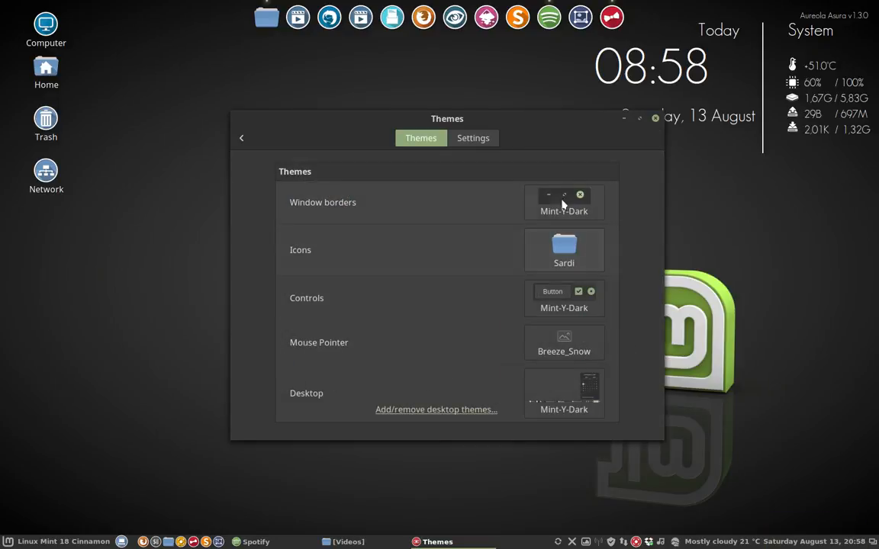
mouse_move(564, 212)
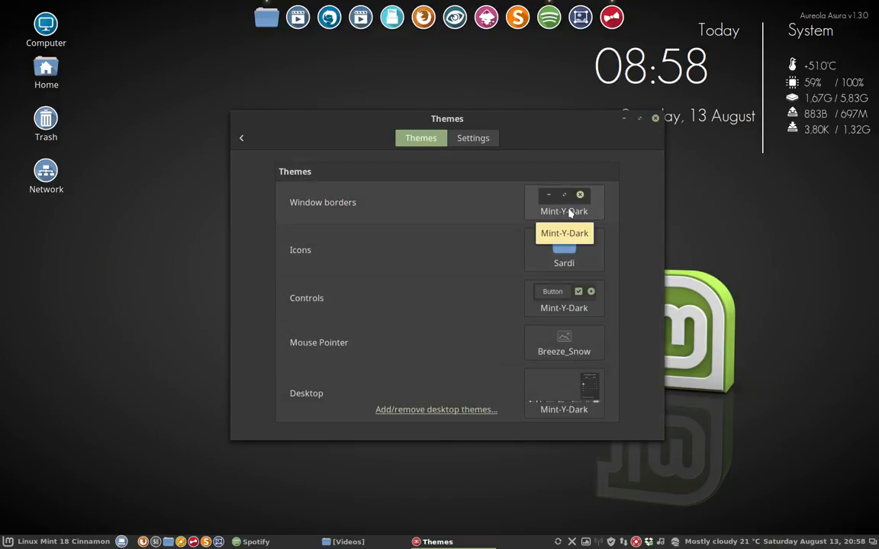
mouse_move(514, 242)
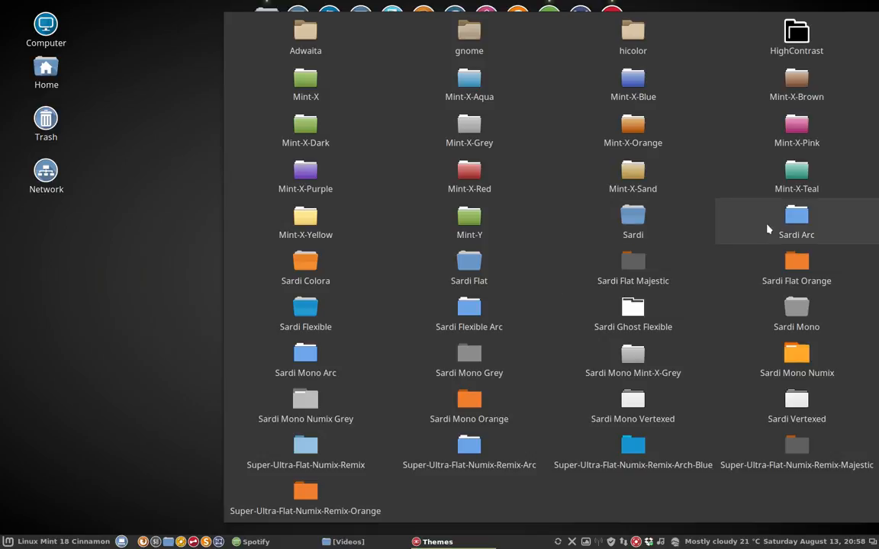
mouse_move(773, 225)
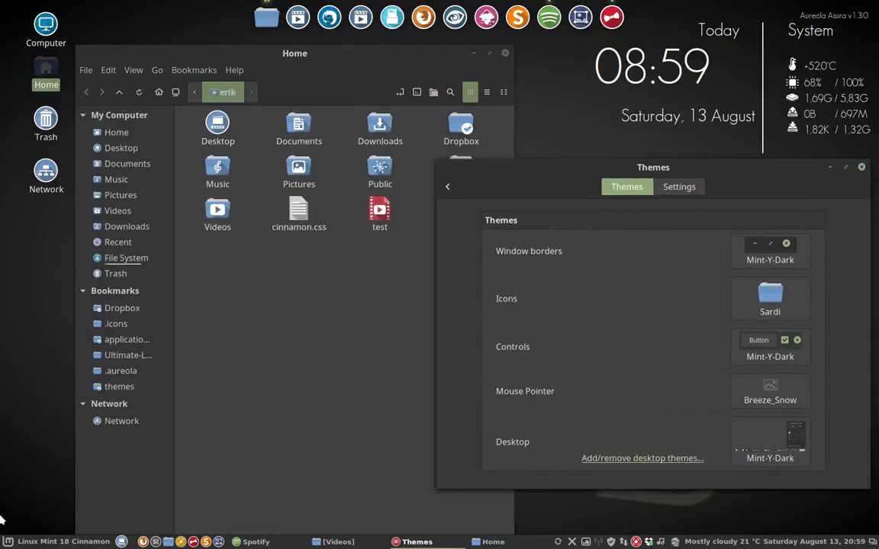
Step: Bring up the Cinnamon applications menu and close it again
click(8, 542)
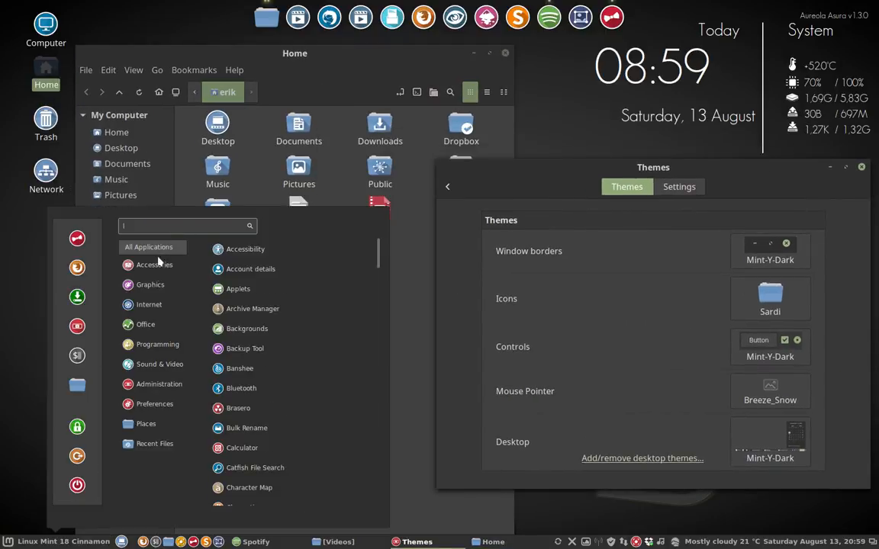
click(159, 364)
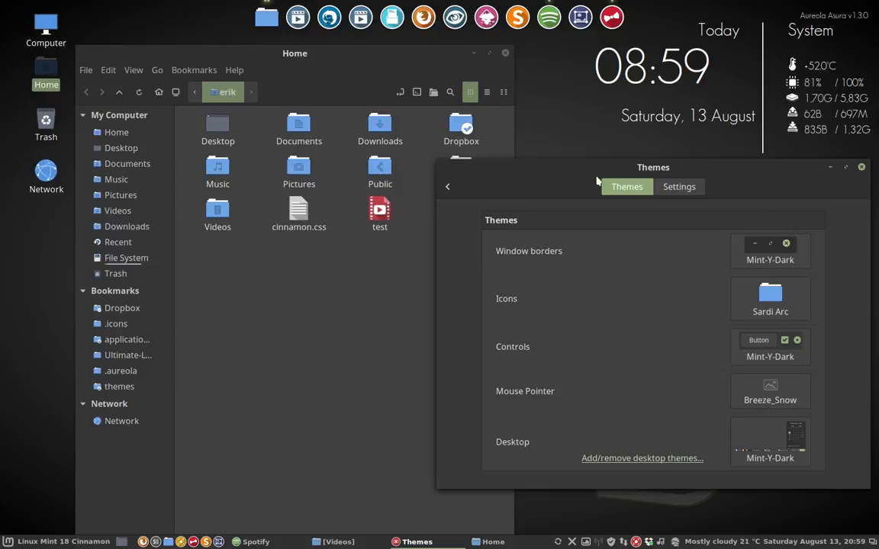
mouse_move(326, 59)
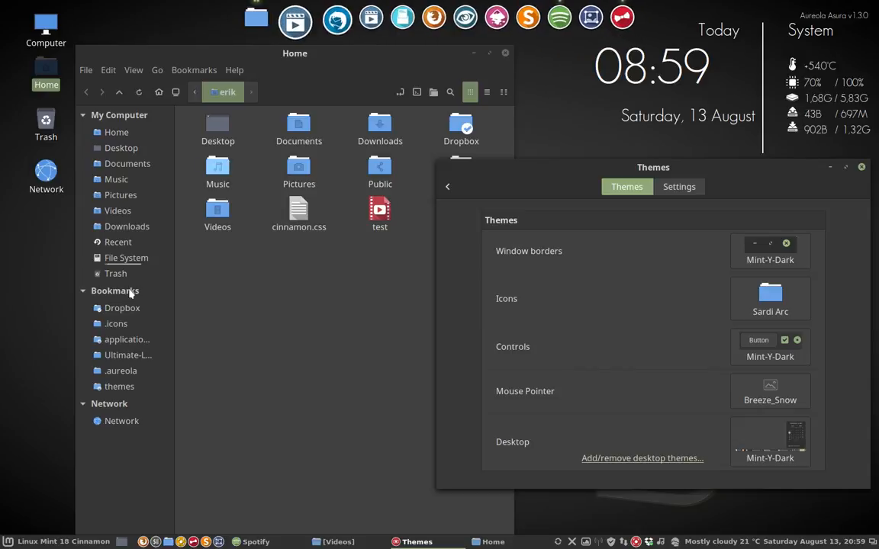
Step: Toggle the Cinnamon applications menu, then dismiss it
click(9, 542)
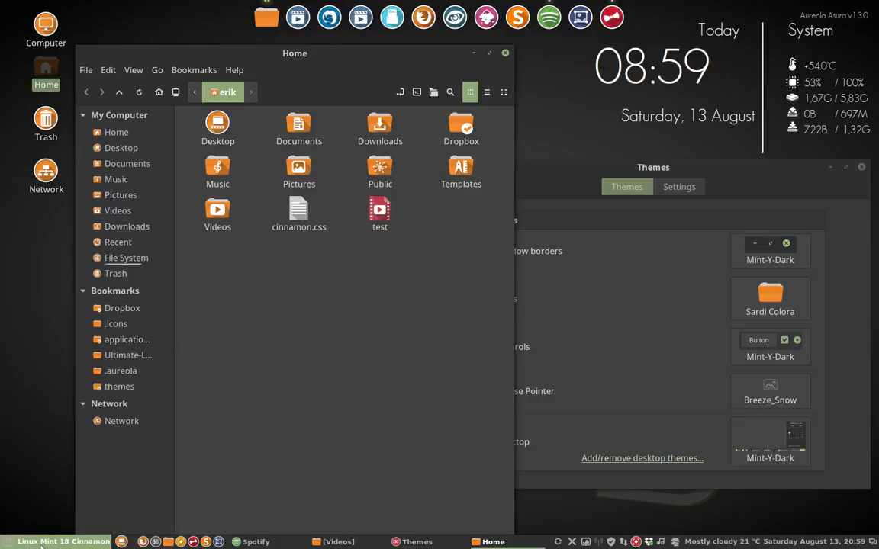
click(8, 542)
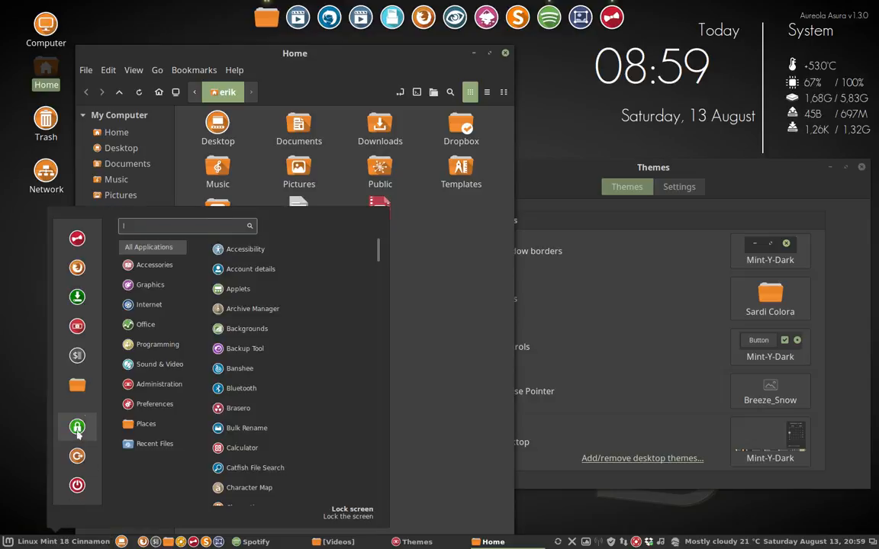
click(155, 403)
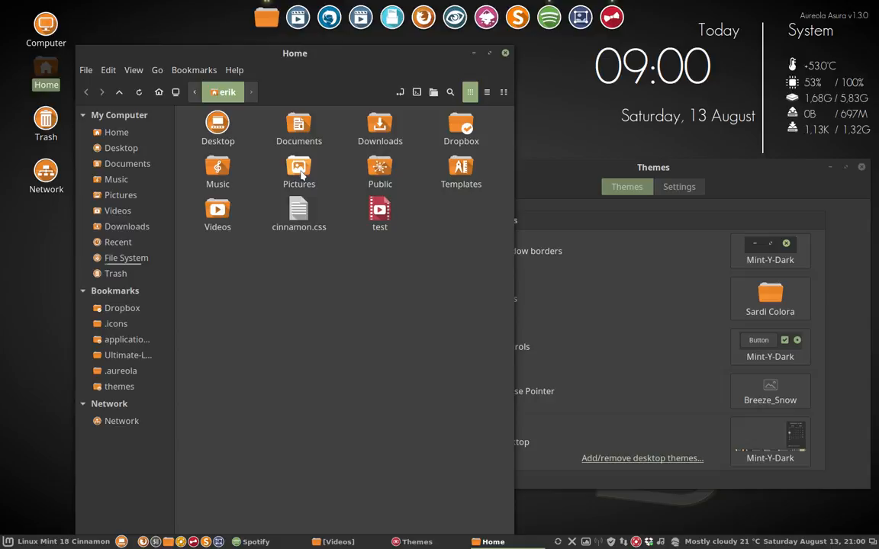
Step: Browse from .icons into the Sardi Colora folder, select change-color.sh, and return to .icons
click(116, 323)
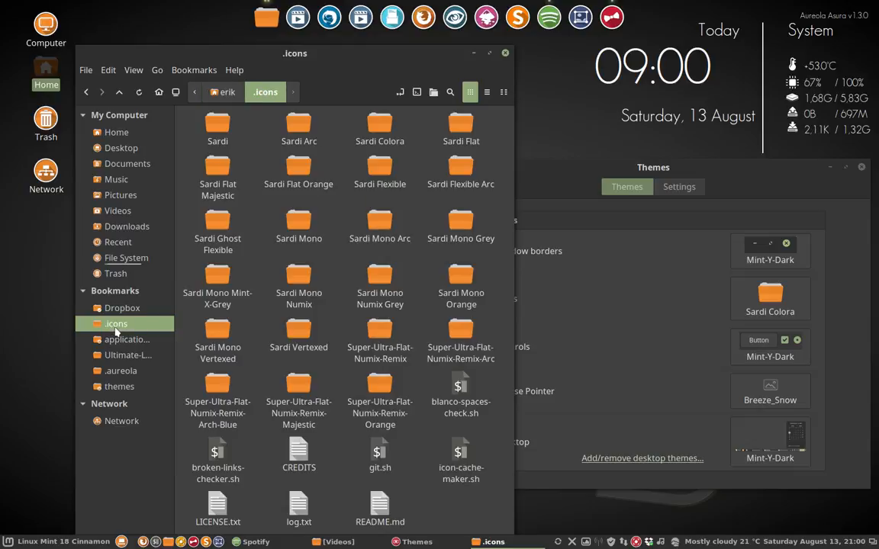
double_click(379, 130)
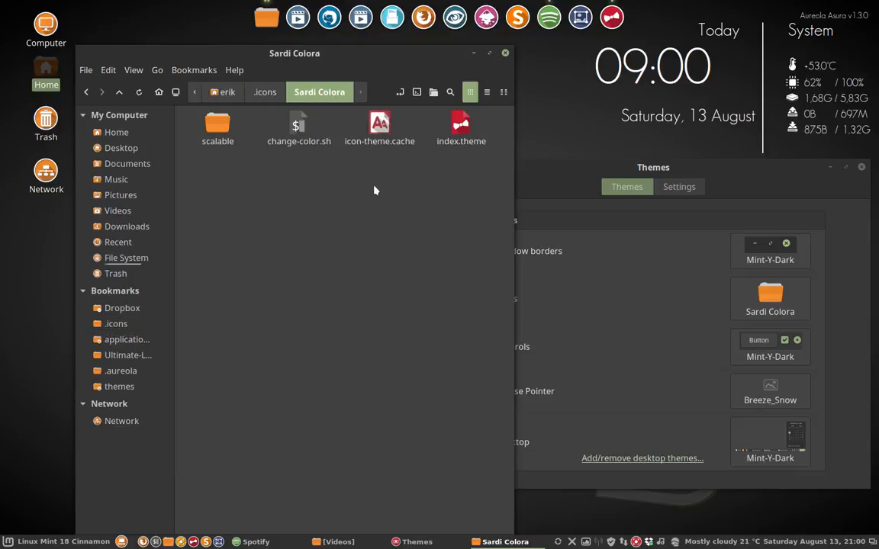
click(299, 126)
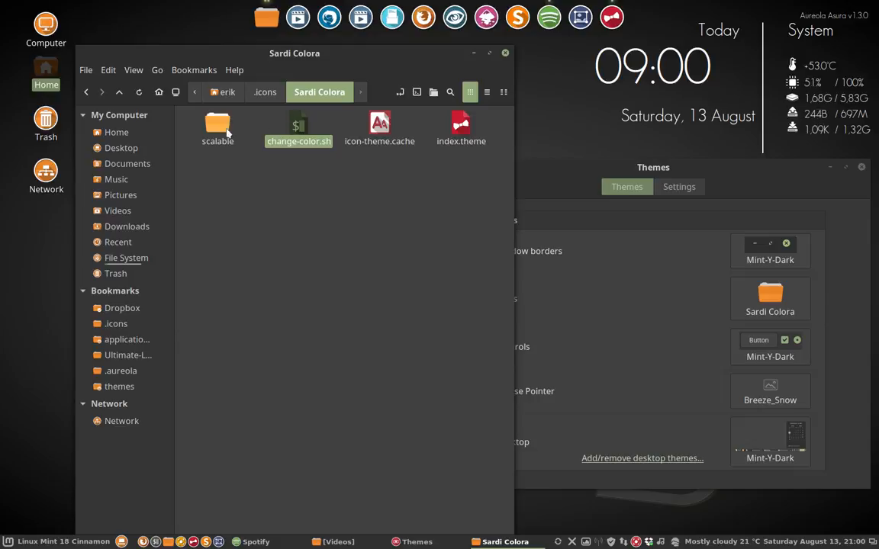
click(264, 92)
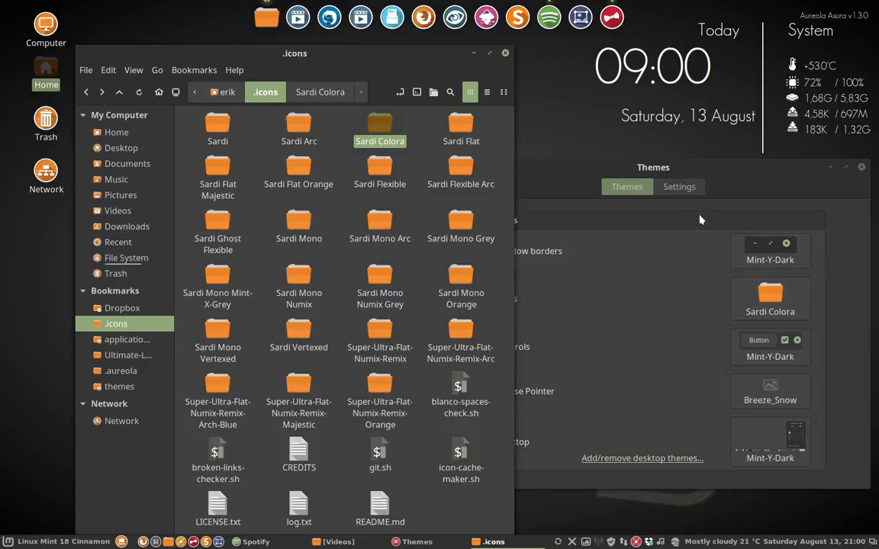
mouse_move(697, 166)
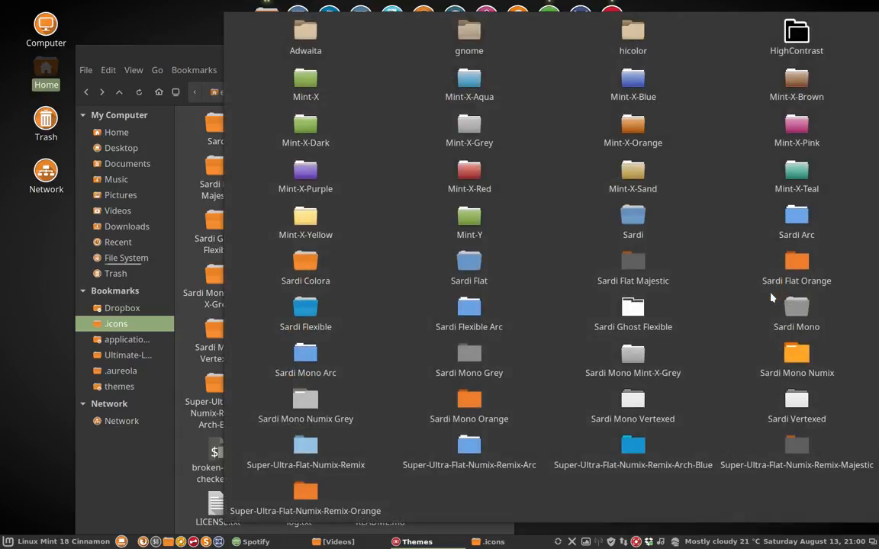
Step: Apply the Sardi Flat icon set from the icon theme grid
click(469, 267)
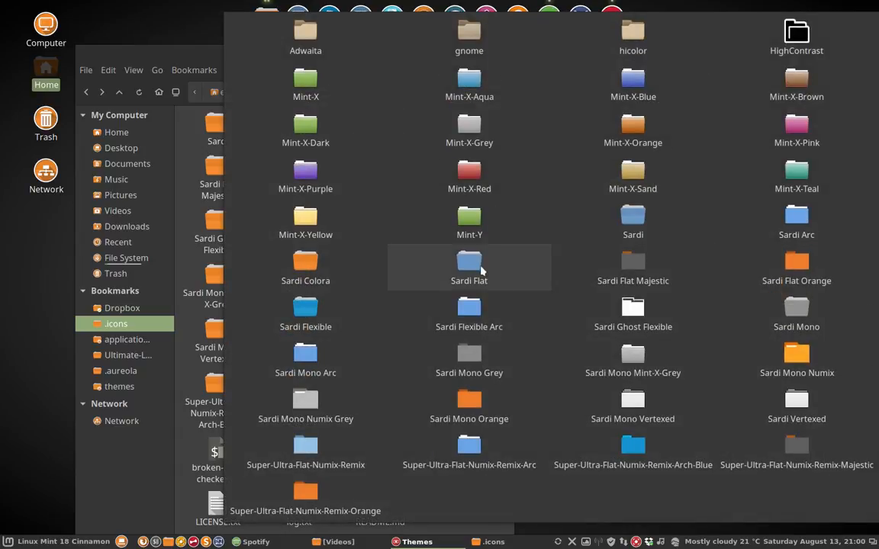
mouse_move(473, 267)
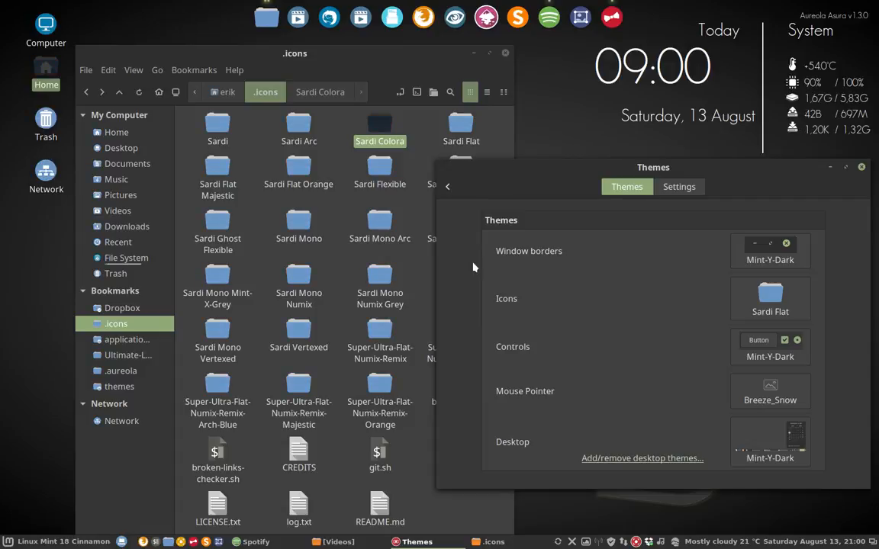
mouse_move(457, 254)
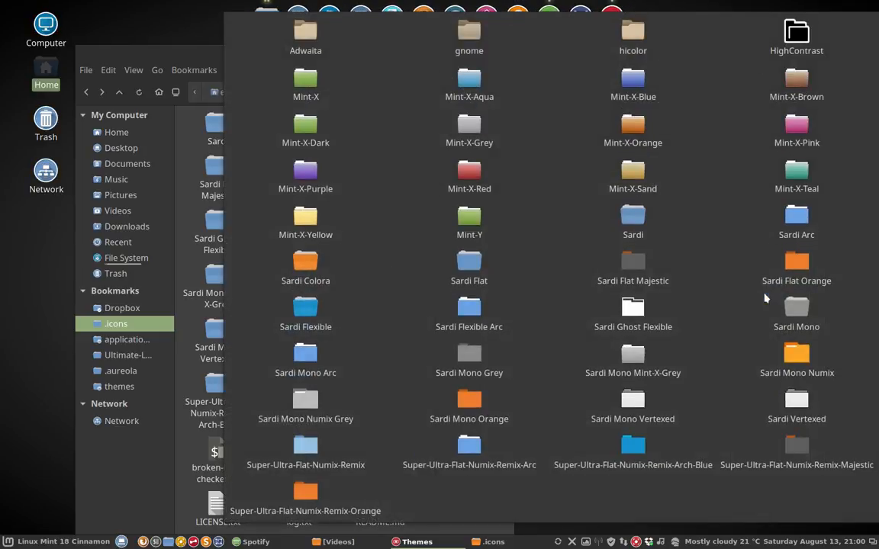
click(469, 267)
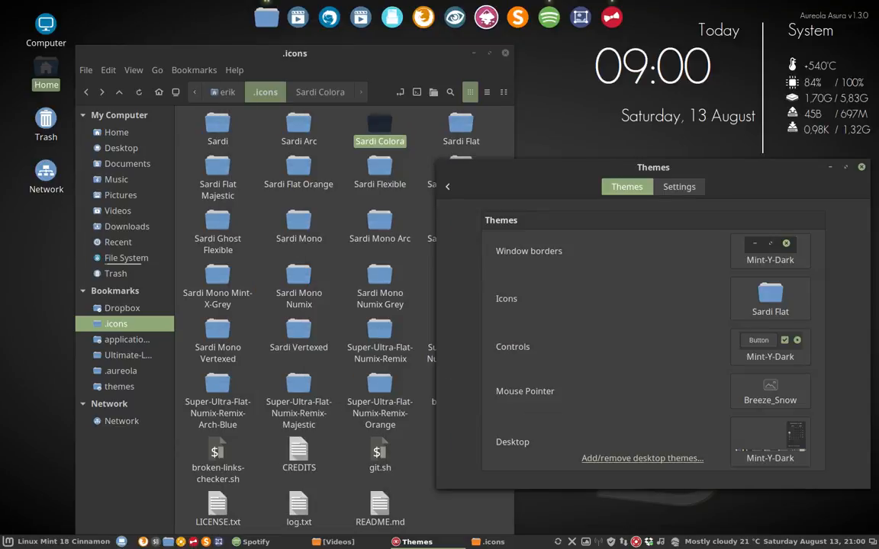
Step: Bring up the Cinnamon applications menu, then Nemo's File menu
click(9, 542)
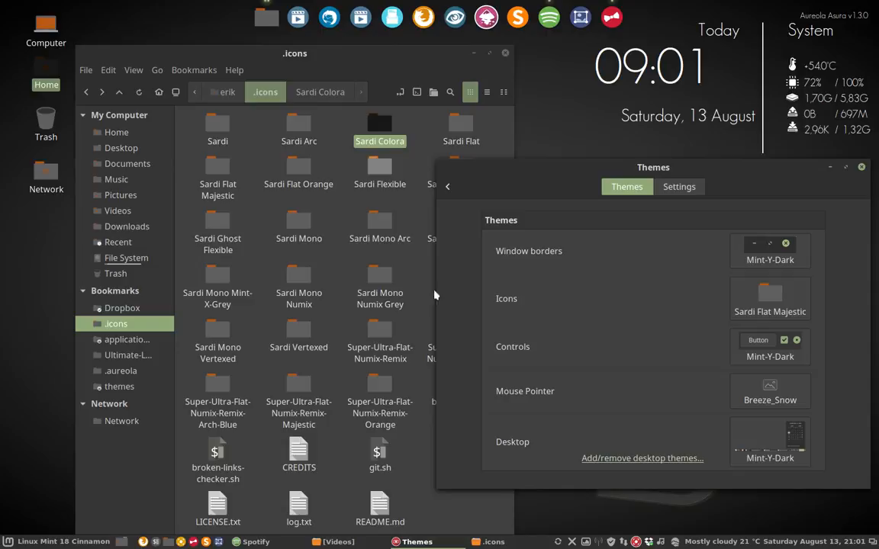
mouse_move(261, 359)
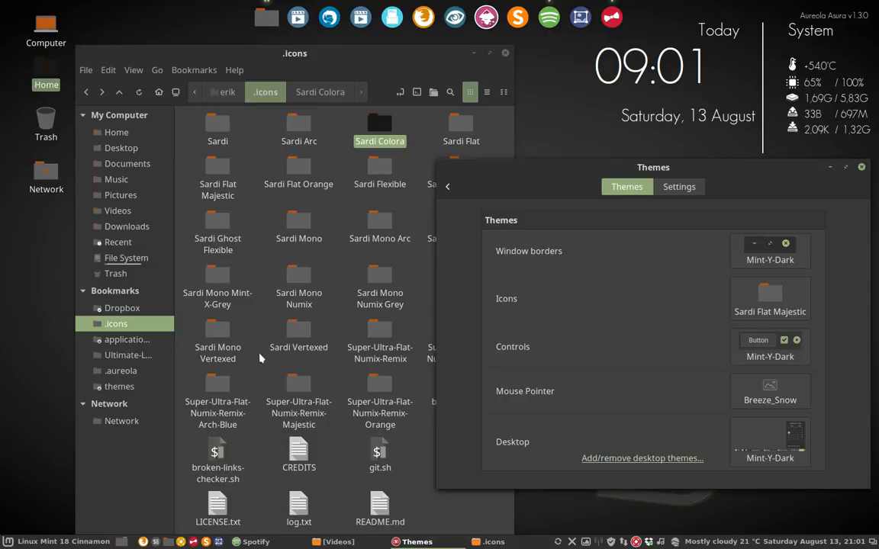
click(85, 69)
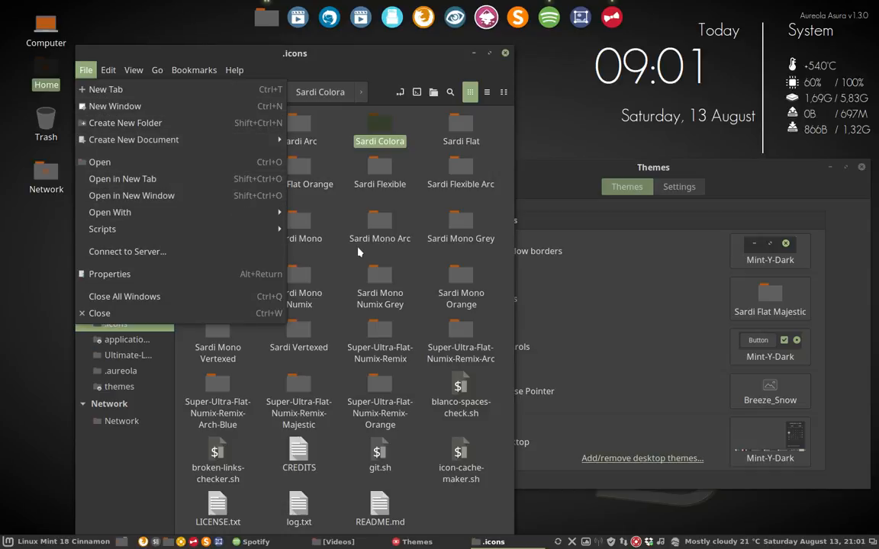
Step: Dismiss Nemo's File menu without choosing an action
click(86, 70)
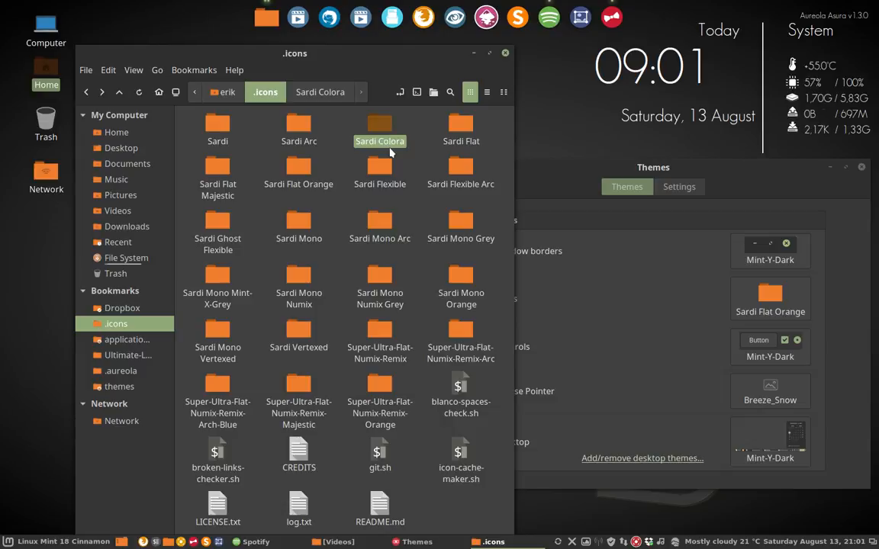
mouse_move(449, 131)
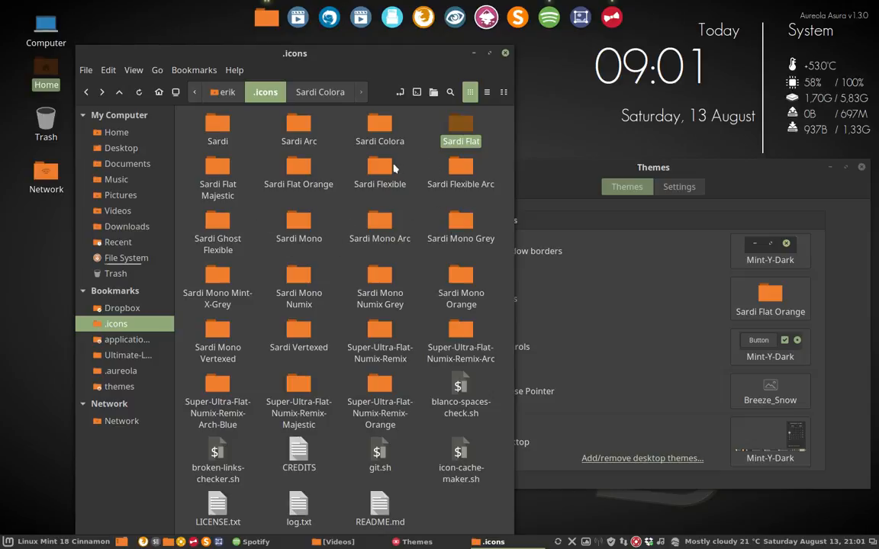
Step: Show recent files in the applications menu, then dismiss the menu over Nemo
click(298, 225)
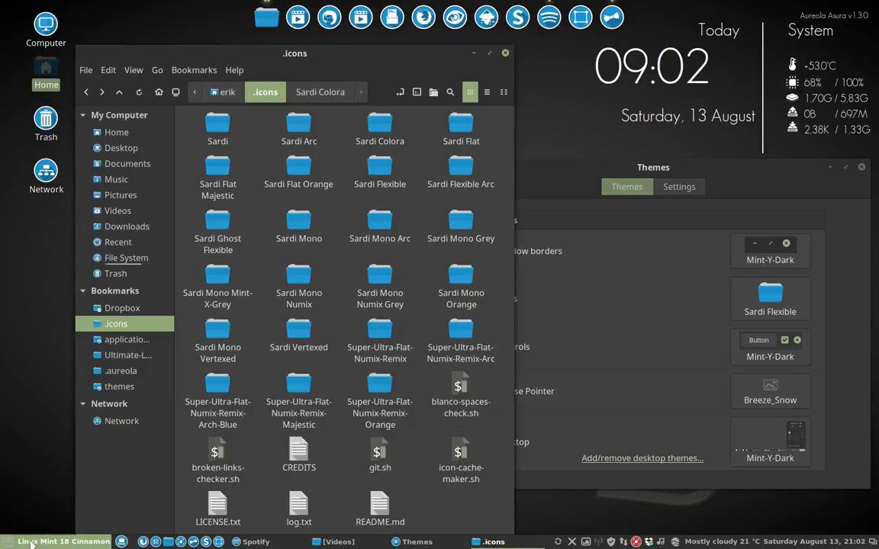
click(9, 541)
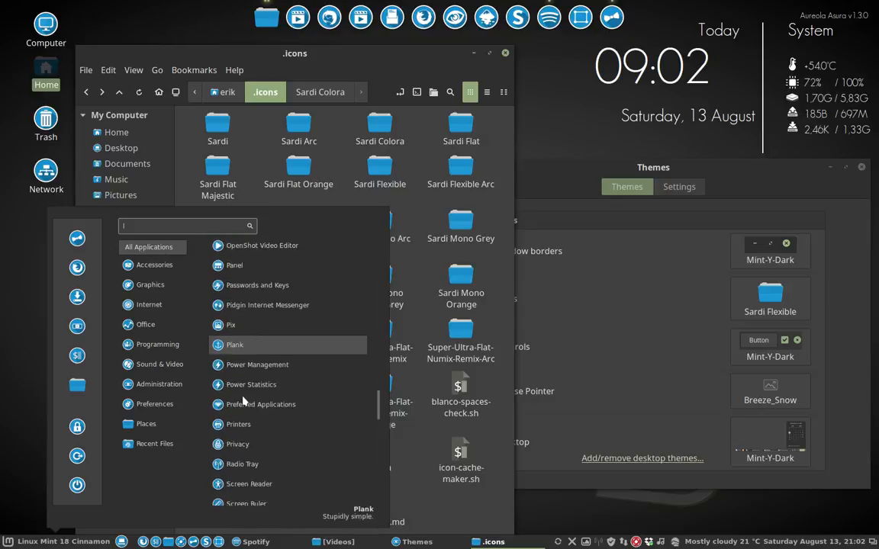
click(154, 443)
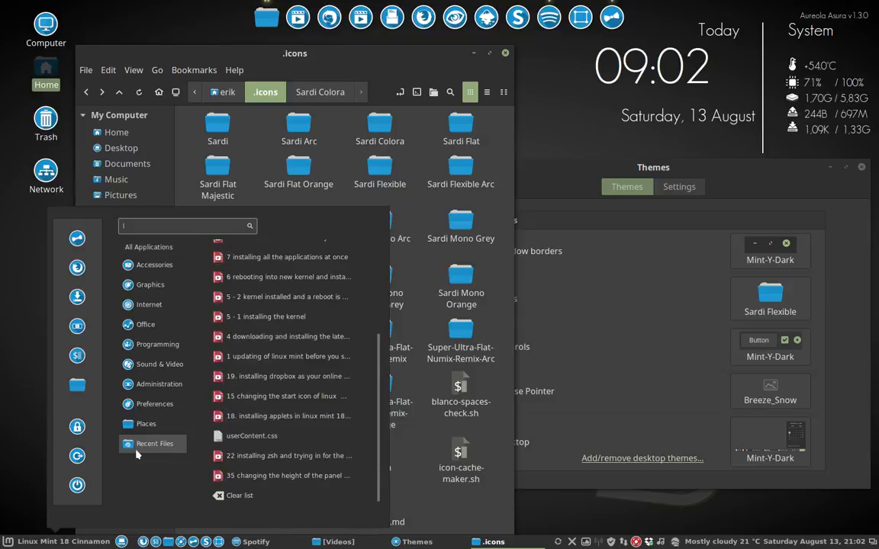
mouse_move(288, 277)
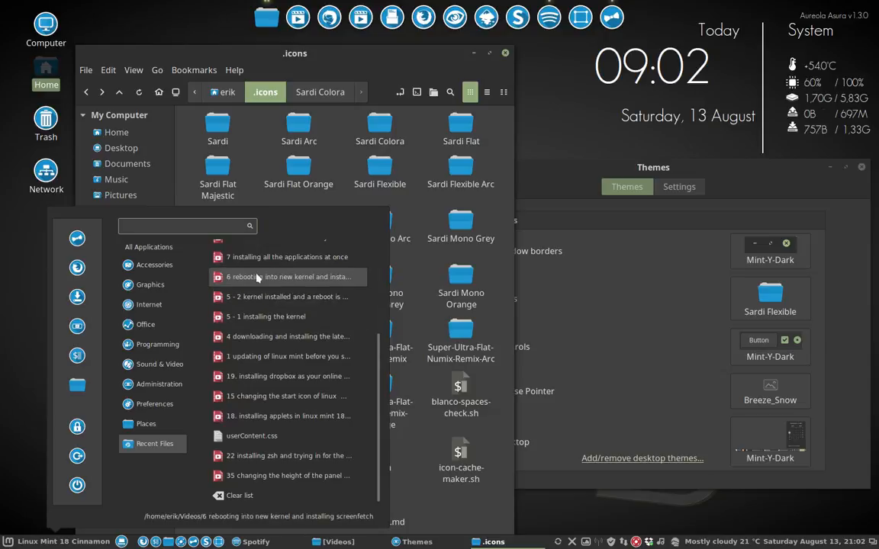
click(187, 226)
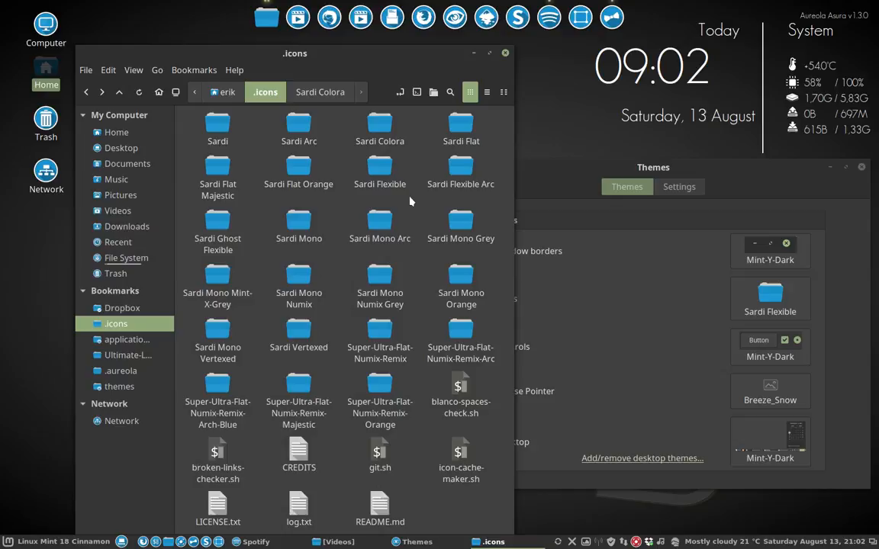
mouse_move(286, 205)
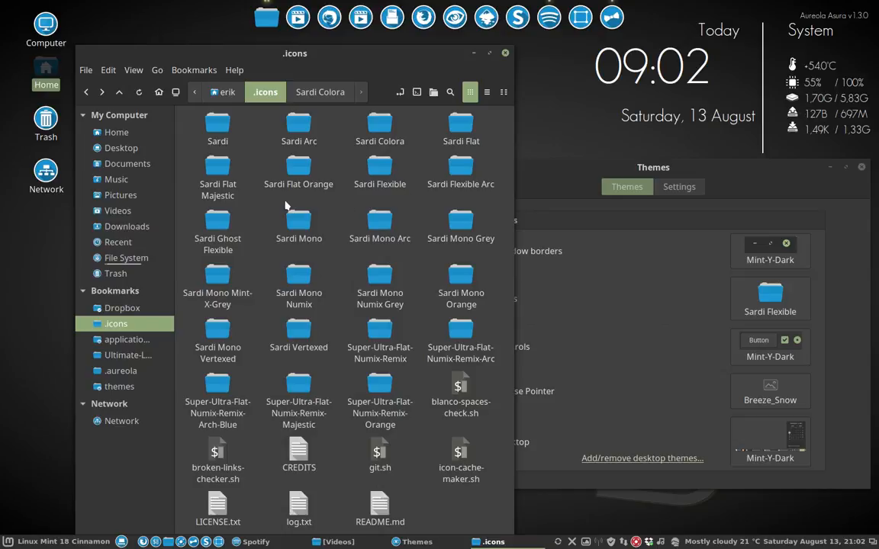
mouse_move(380, 169)
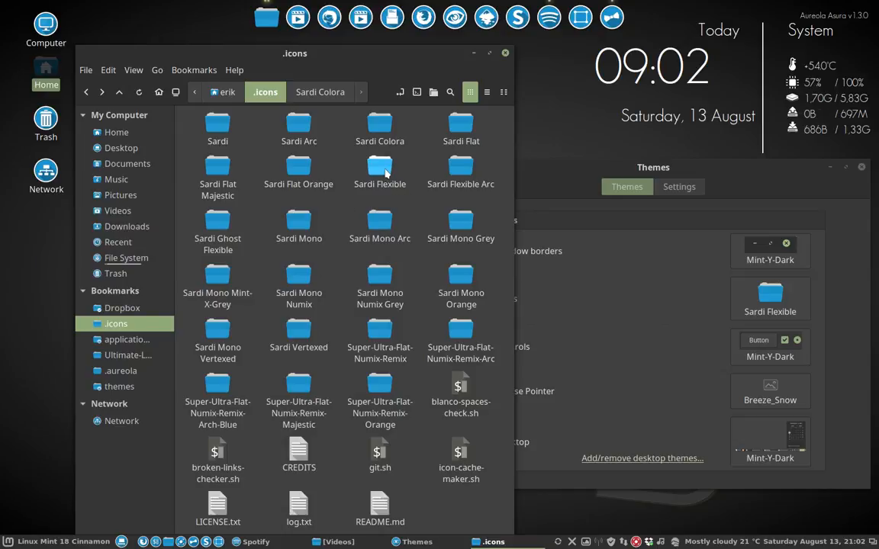
Step: Enter the Sardi Flexible icon folder and select its change-color.sh script
double_click(380, 172)
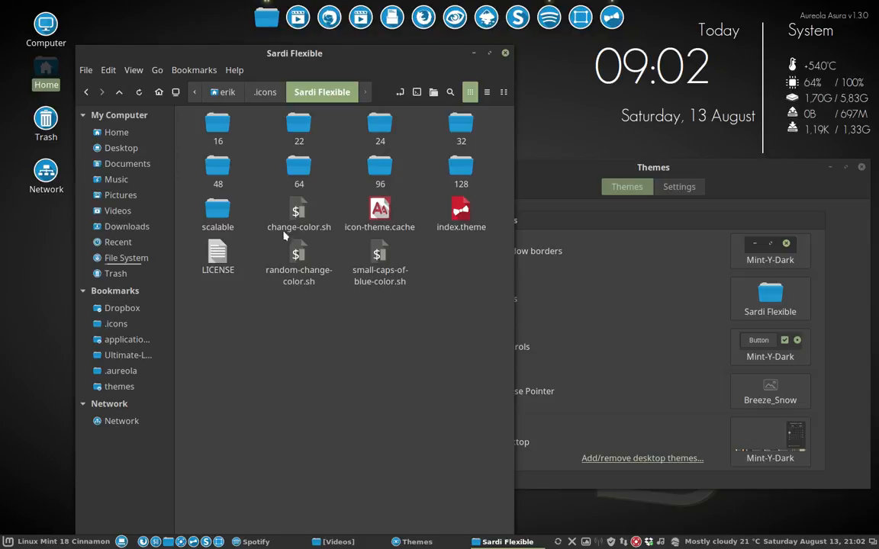
click(298, 214)
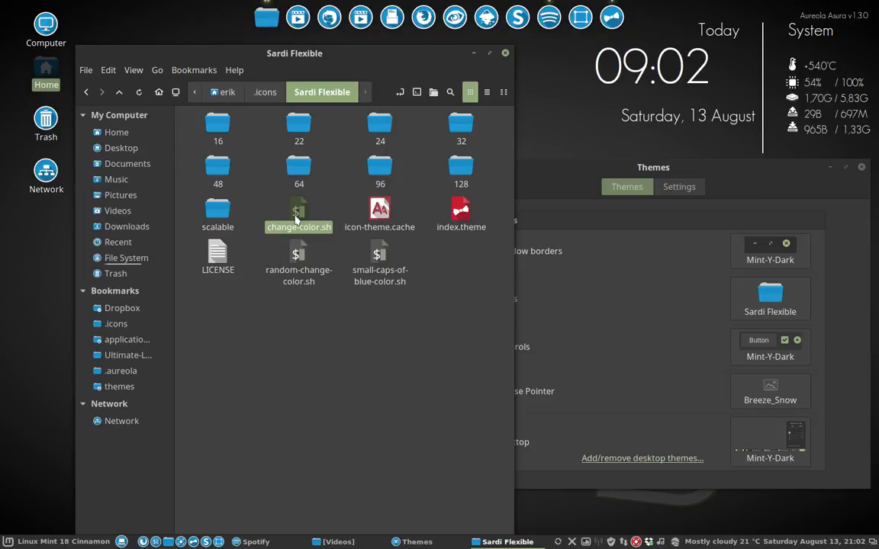
click(298, 259)
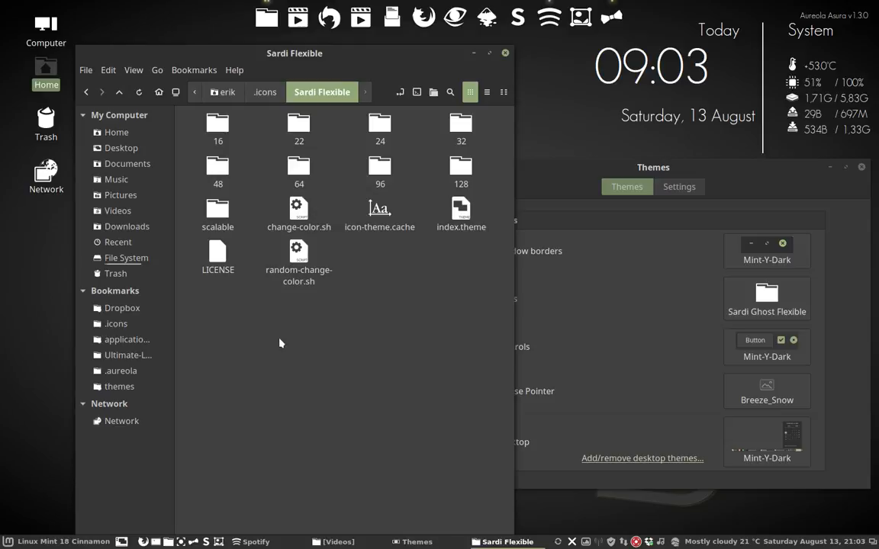
click(9, 542)
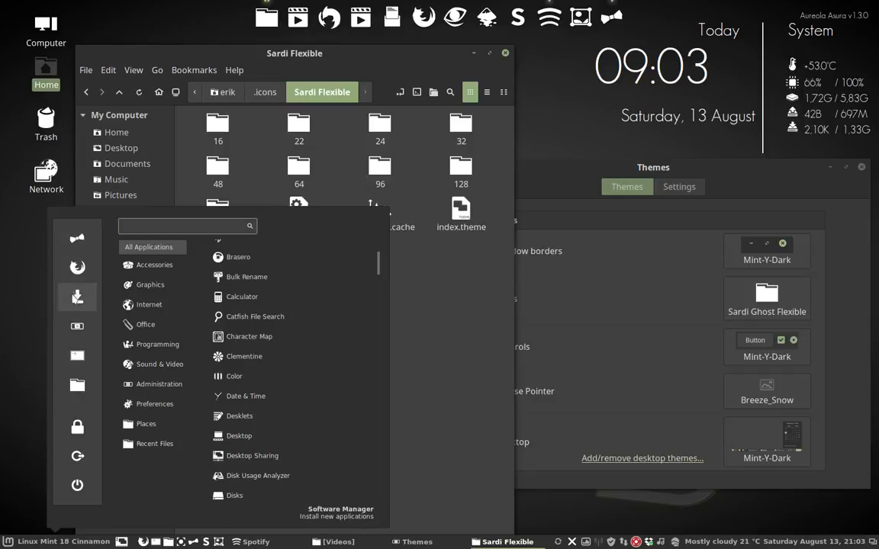
click(155, 444)
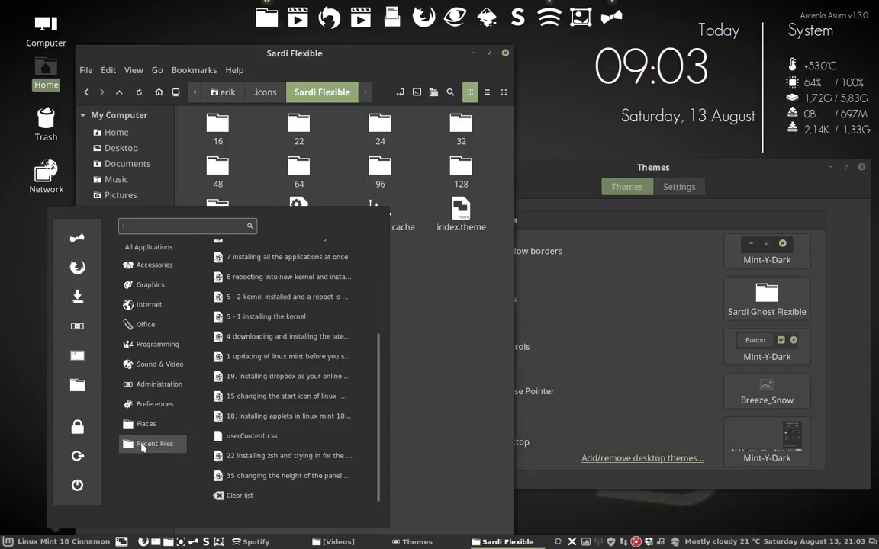
click(145, 324)
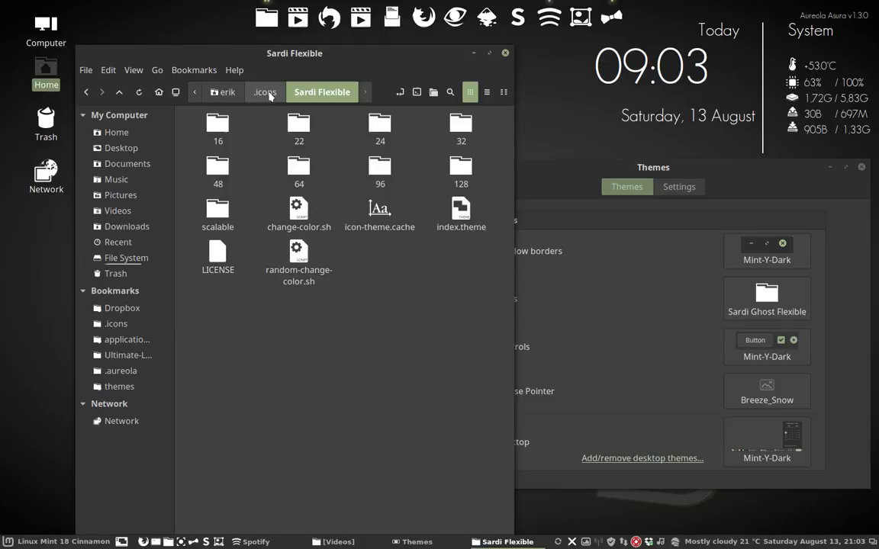
Step: Return Nemo to the .icons folder and bring up the icon set chooser
click(265, 92)
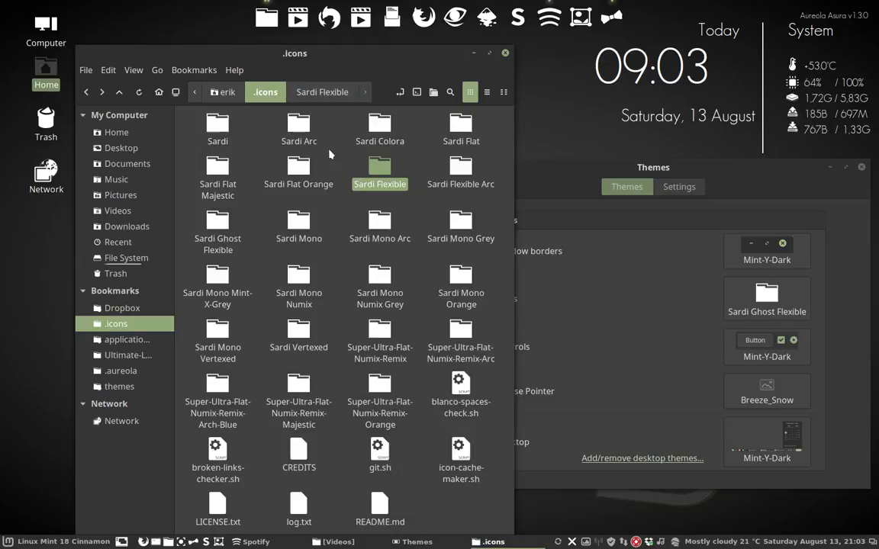
mouse_move(465, 174)
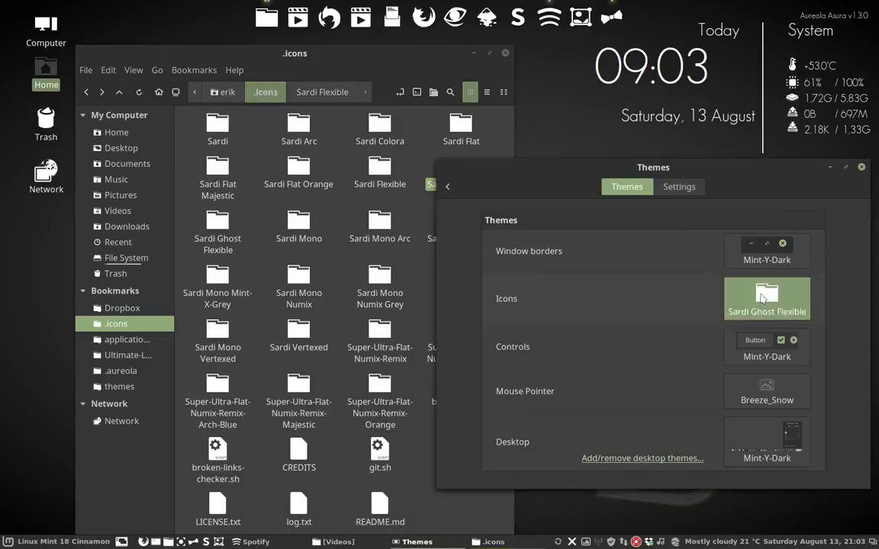
click(767, 298)
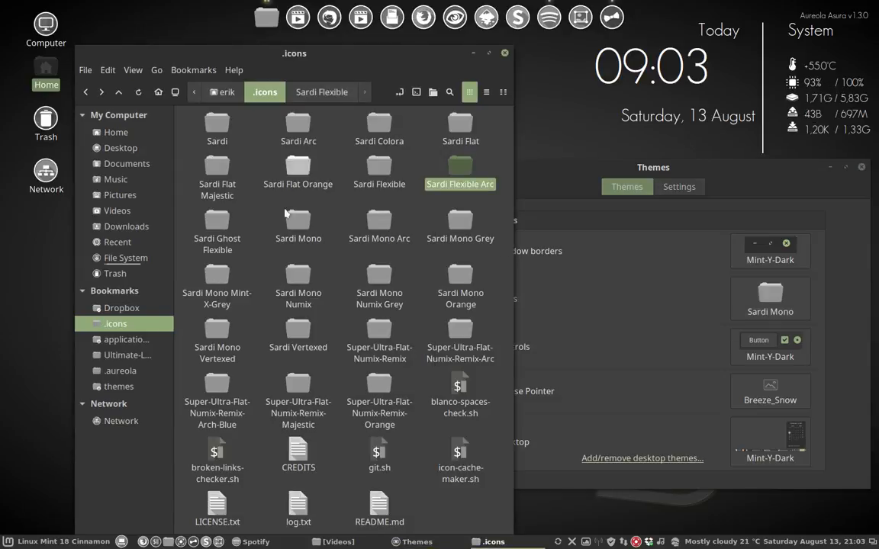
mouse_move(327, 228)
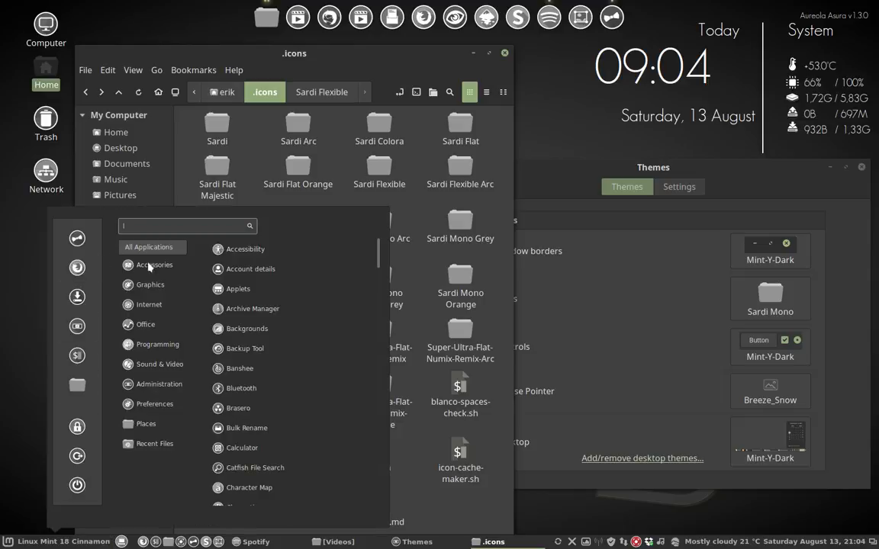
Step: Browse the menu's Preferences applications to reach the Themes settings for more Sardi variants
click(155, 404)
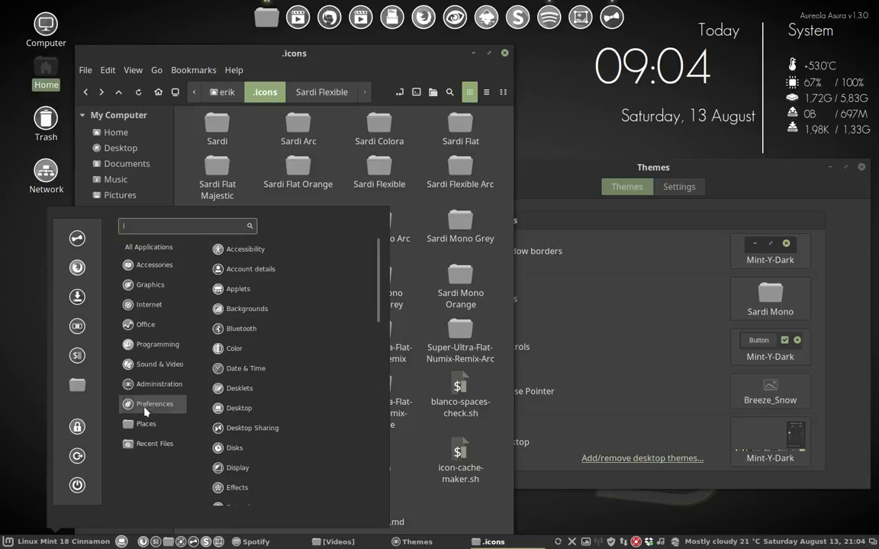
click(148, 247)
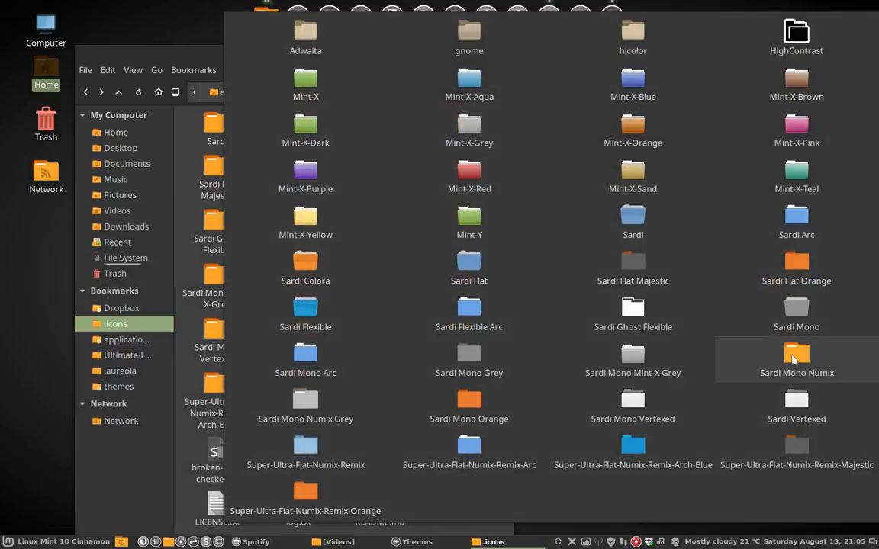
mouse_move(306, 404)
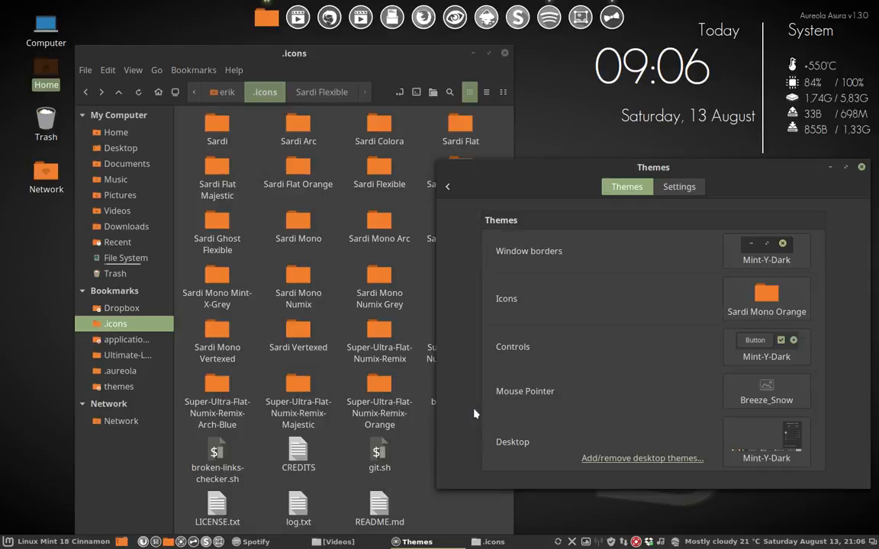
mouse_move(240, 151)
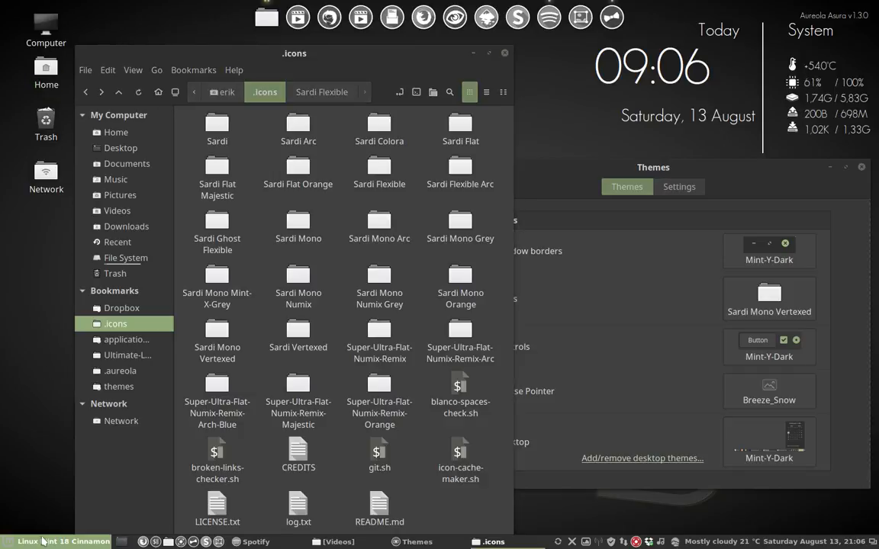
Step: With Sardi Vertexed applied, dismiss the applications menu and bring the Themes window forward
click(9, 542)
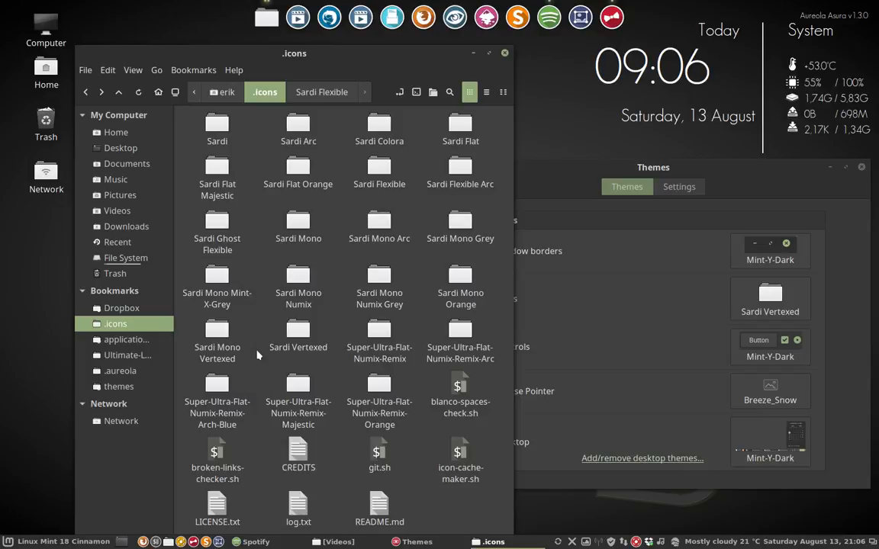
mouse_move(11, 541)
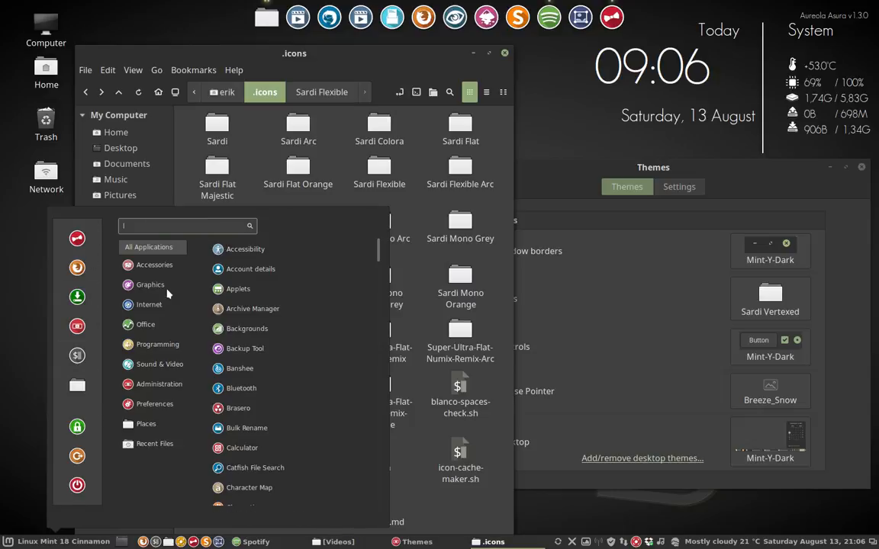
click(154, 443)
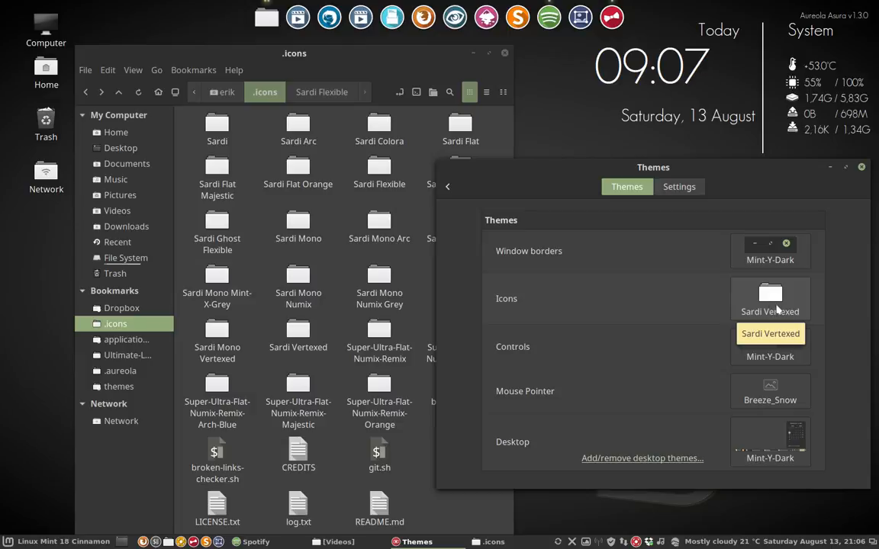
Step: Open the Icons chooser grid listing every installed icon set
click(770, 298)
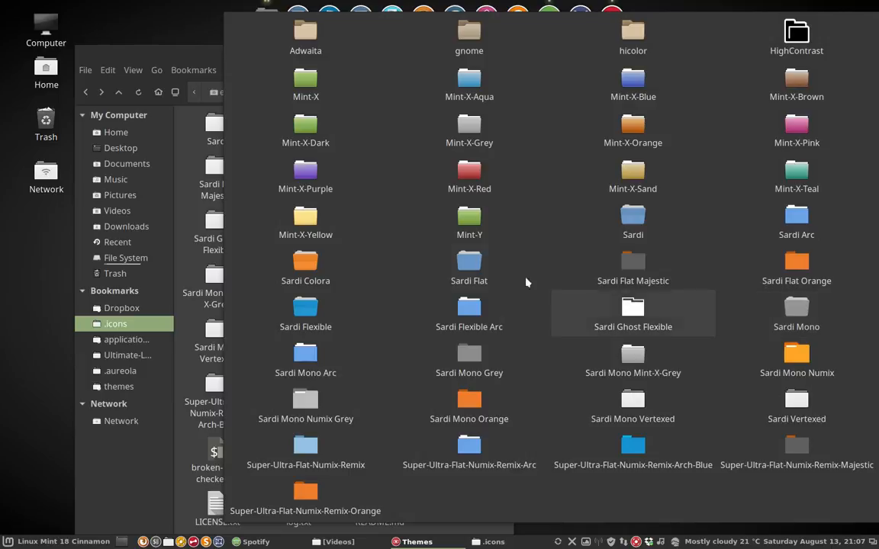
mouse_move(632, 221)
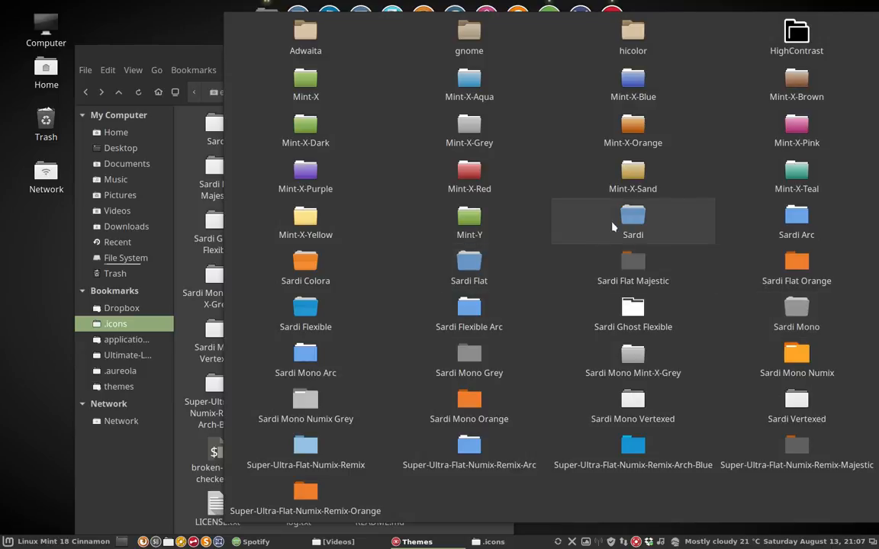
mouse_move(630, 231)
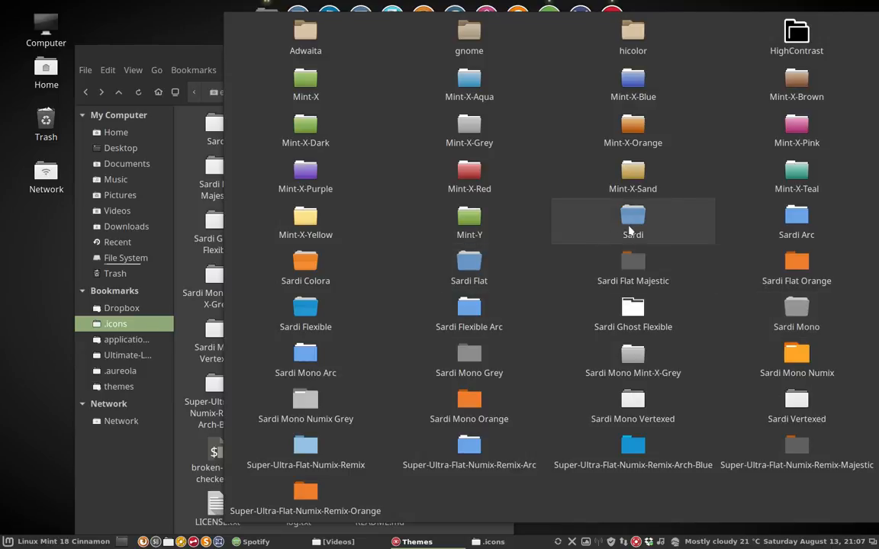
mouse_move(358, 458)
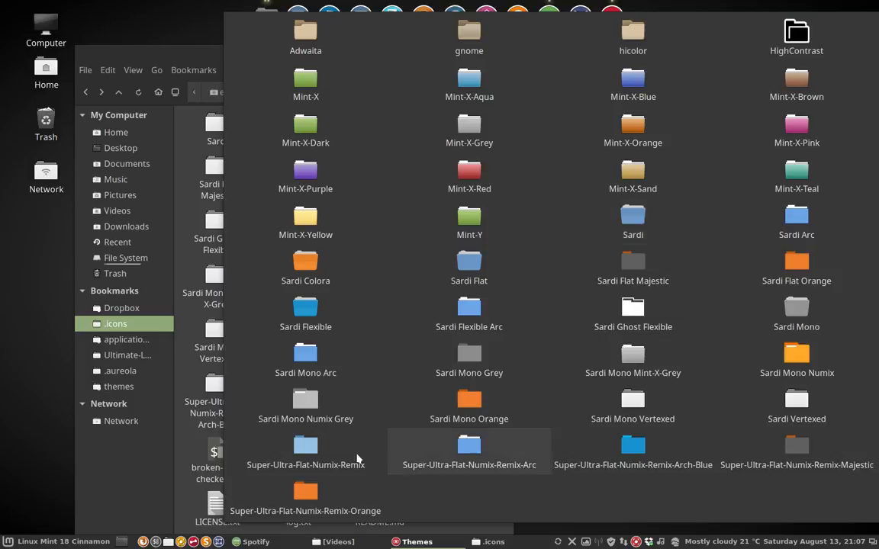
mouse_move(801, 456)
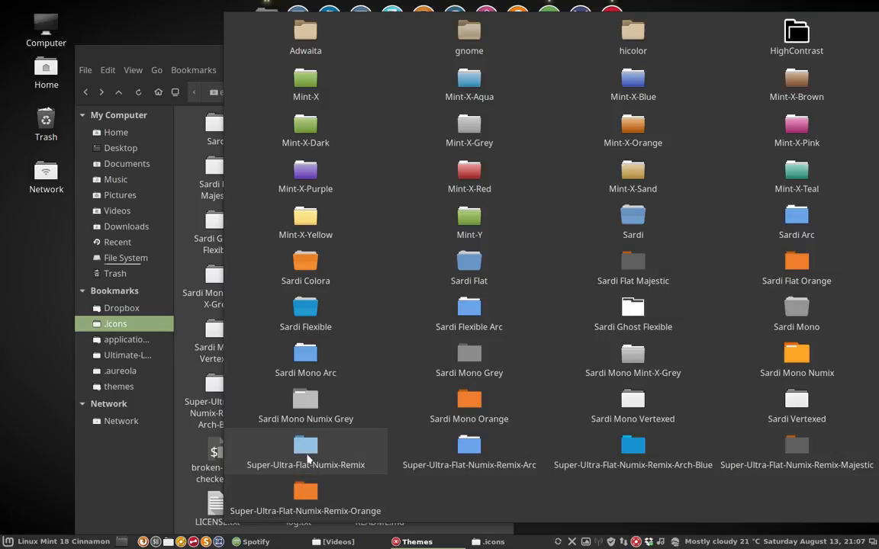
mouse_move(756, 442)
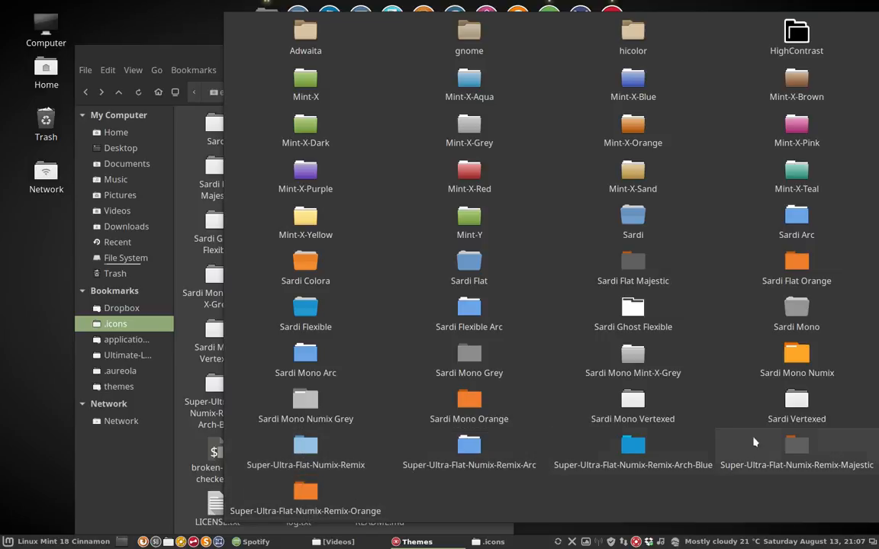